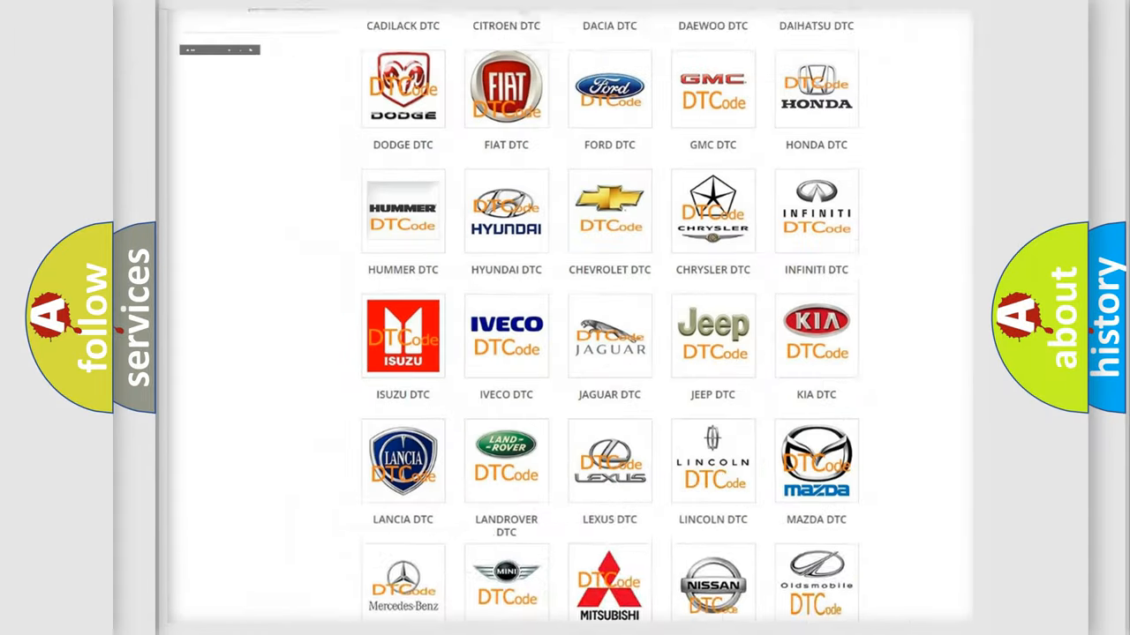
Open the BUICK DTC tile and browse its B-series trouble code subcategories such as B0012 and B0013
{"action": "scroll", "scroll_direction": "up", "scroll_amount": 3}
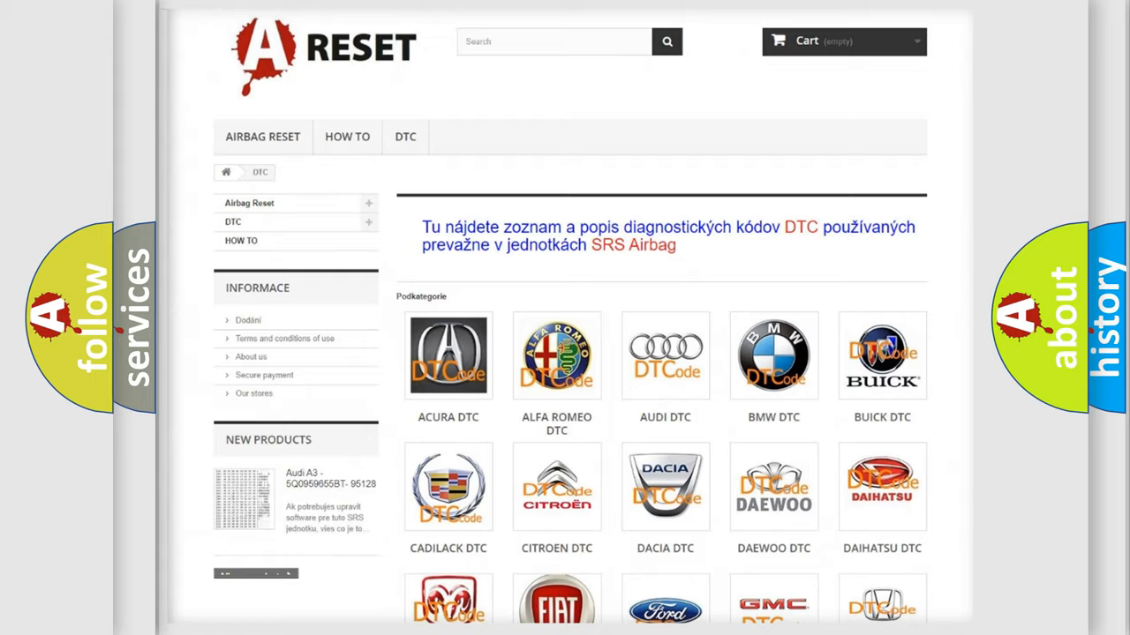
{"action": "scroll", "scroll_direction": "up", "scroll_amount": 3}
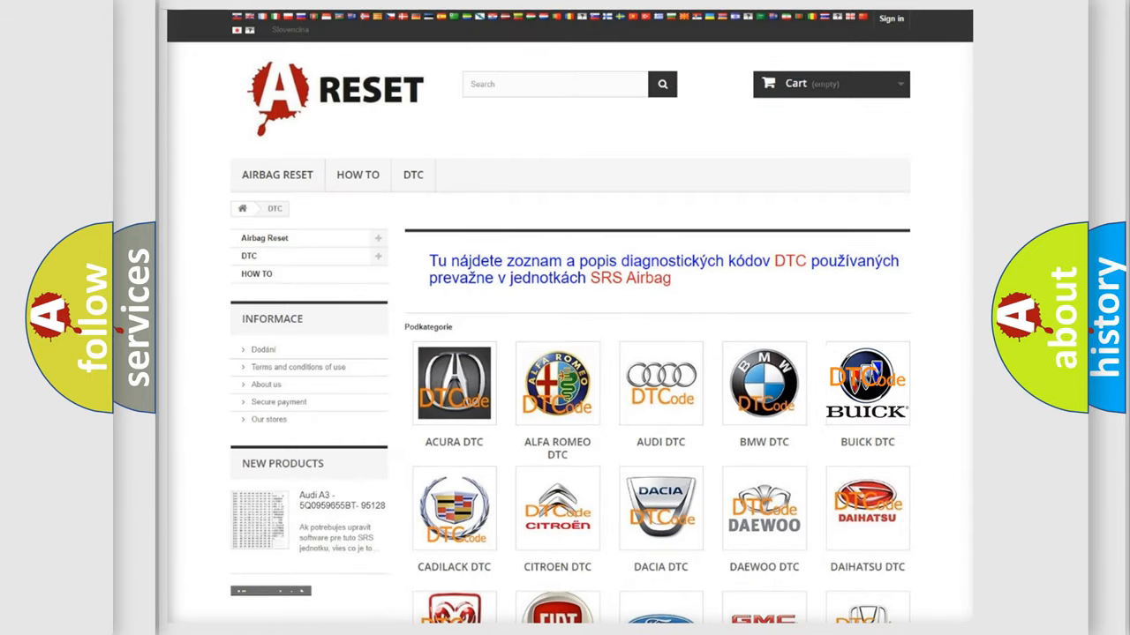
{"action": "left_click", "coordinate": [867, 381]}
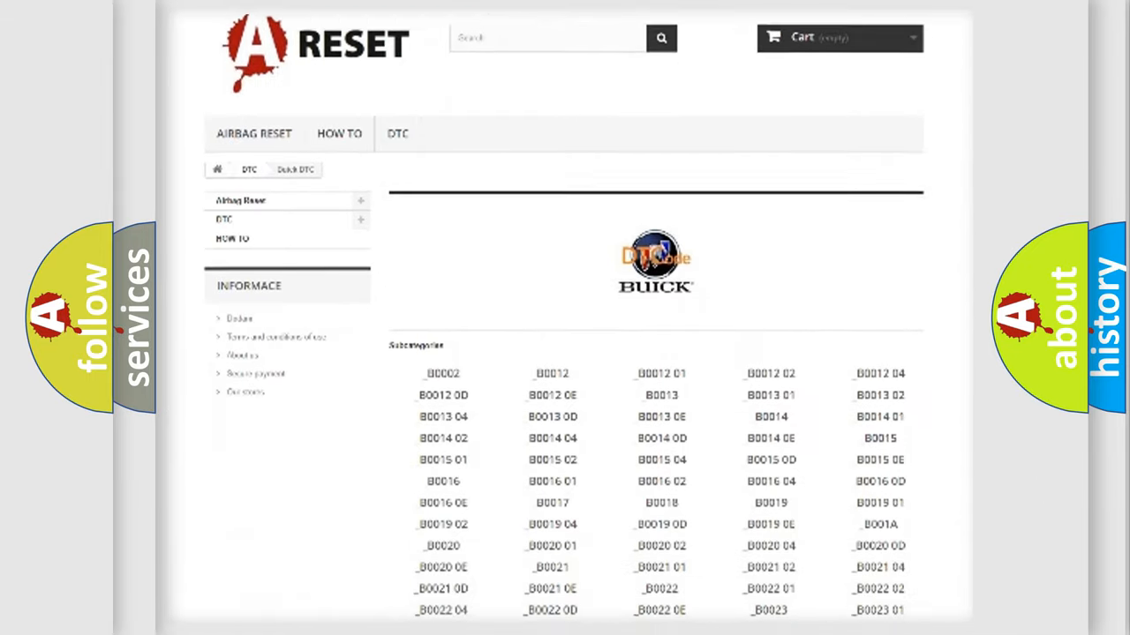
{"action": "scroll", "scroll_direction": "down", "scroll_amount": 3}
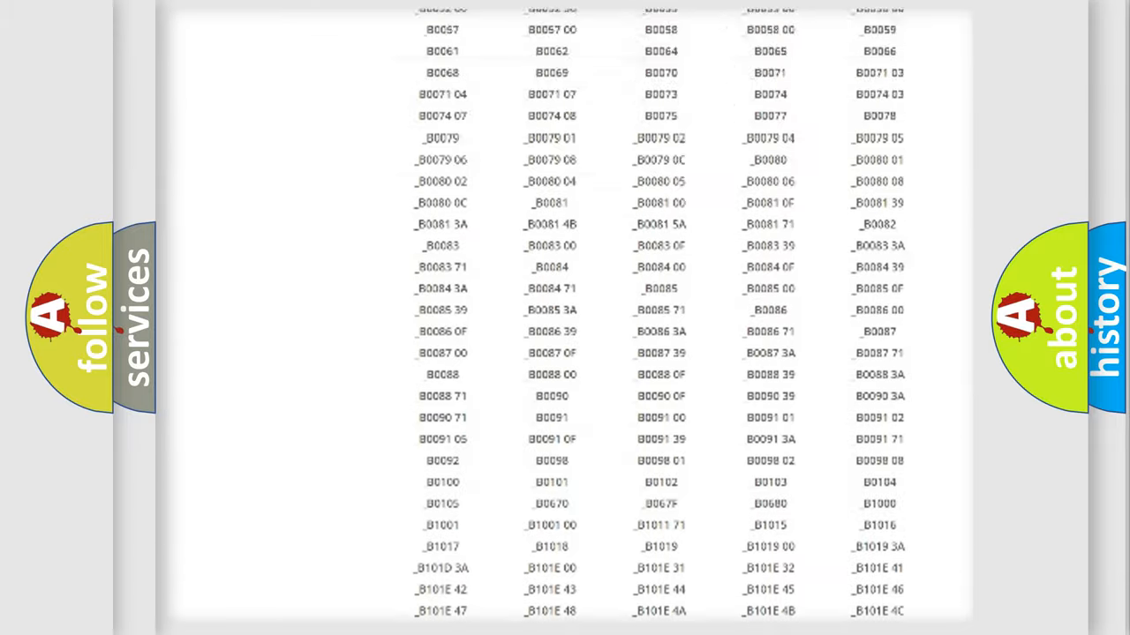
{"action": "scroll", "scroll_direction": "up", "scroll_amount": 3}
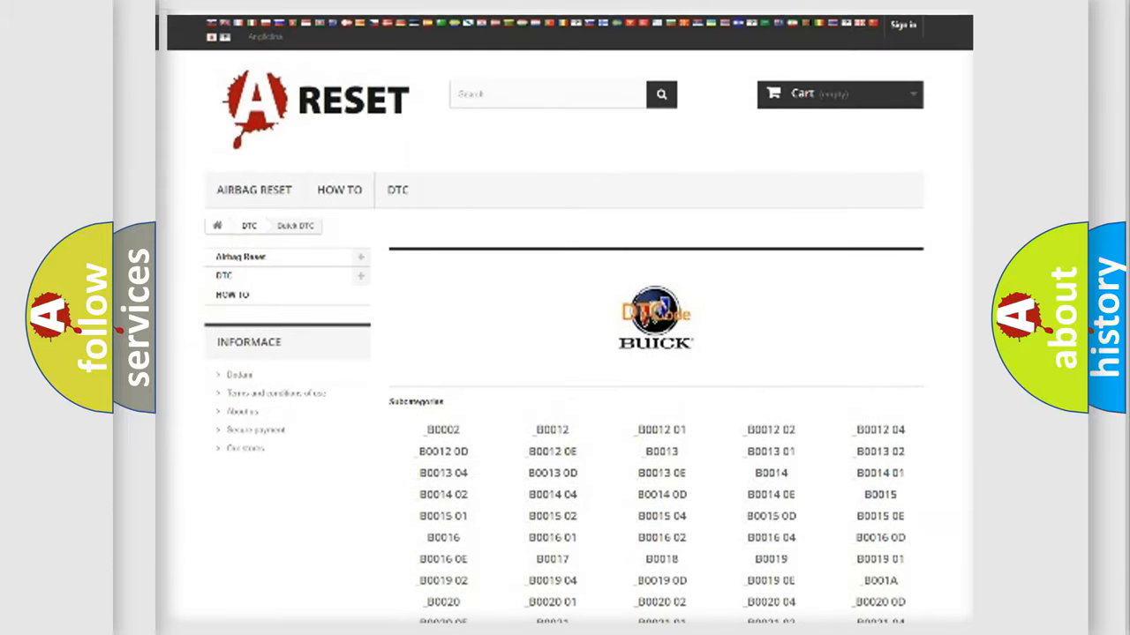